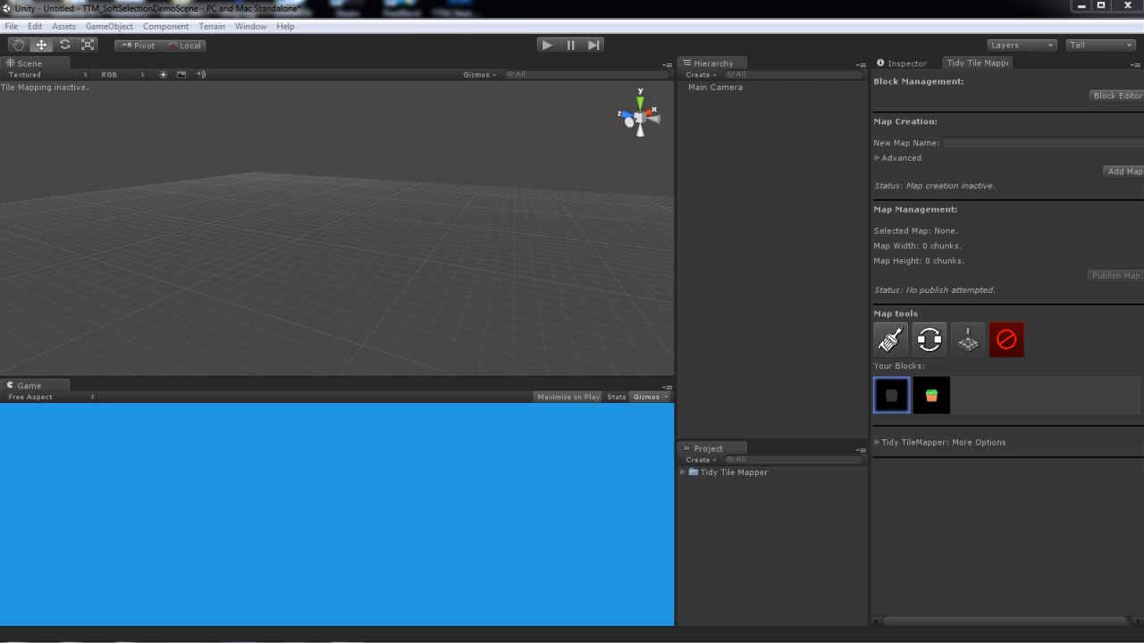
pyautogui.moveTo(992, 355)
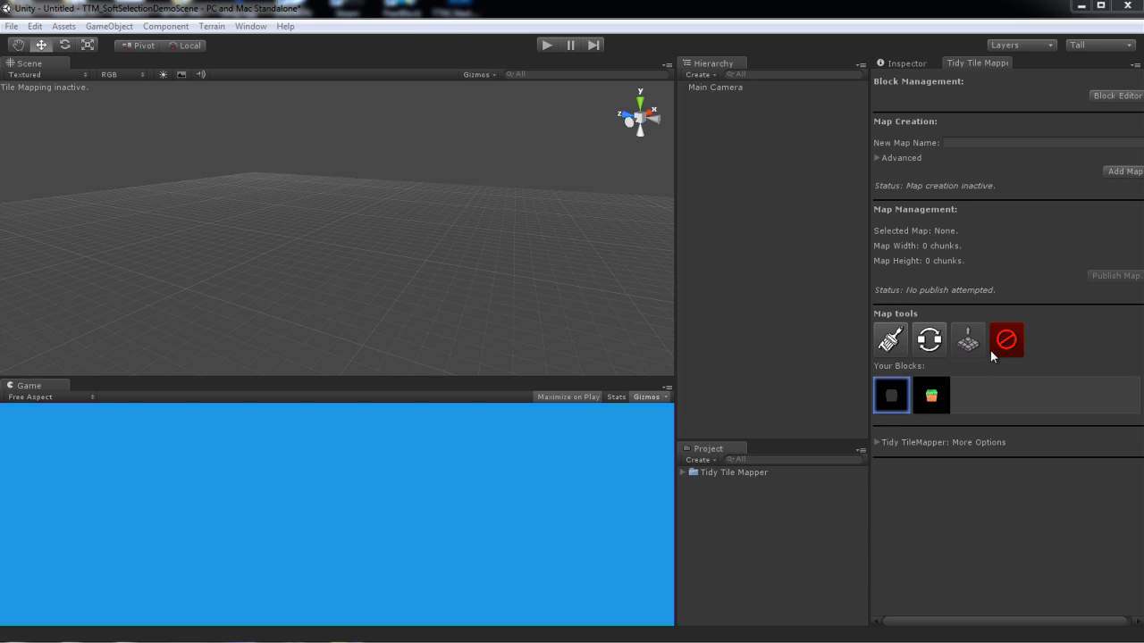
pyautogui.moveTo(941, 328)
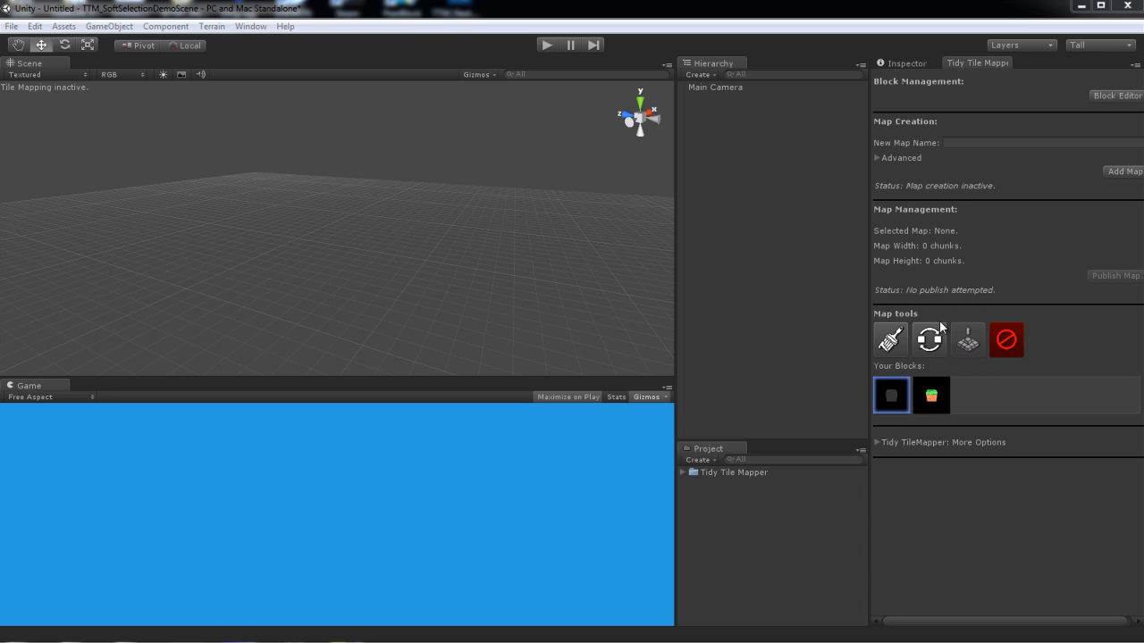
pyautogui.moveTo(939, 299)
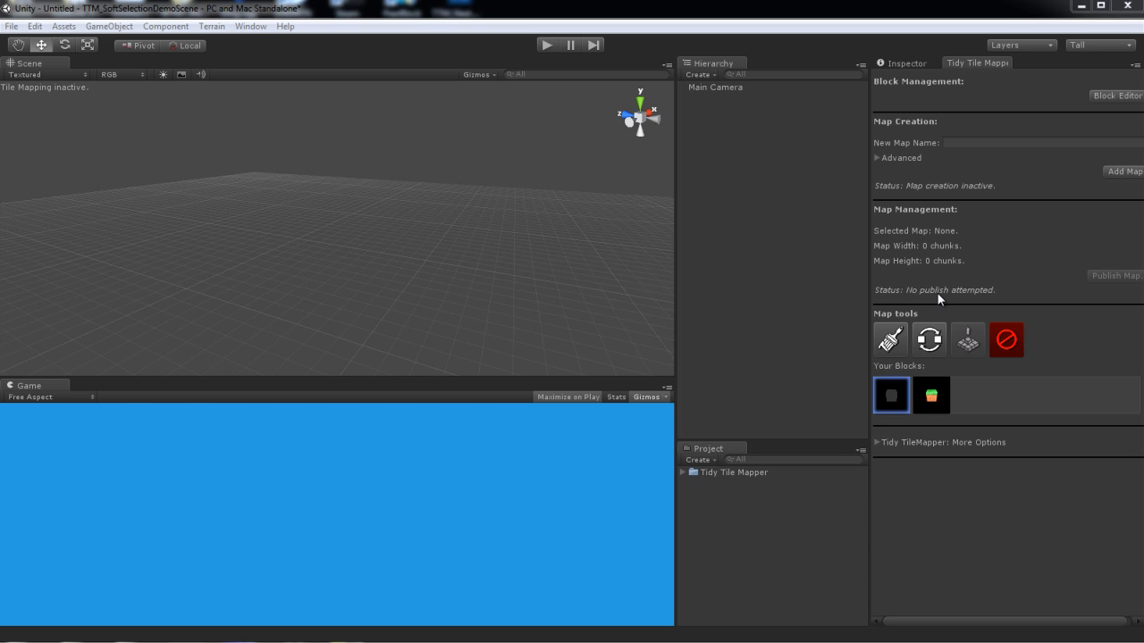
# - Add a new block in the Tidy Block Editor and start naming it GrassBlock
pyautogui.click(1116, 96)
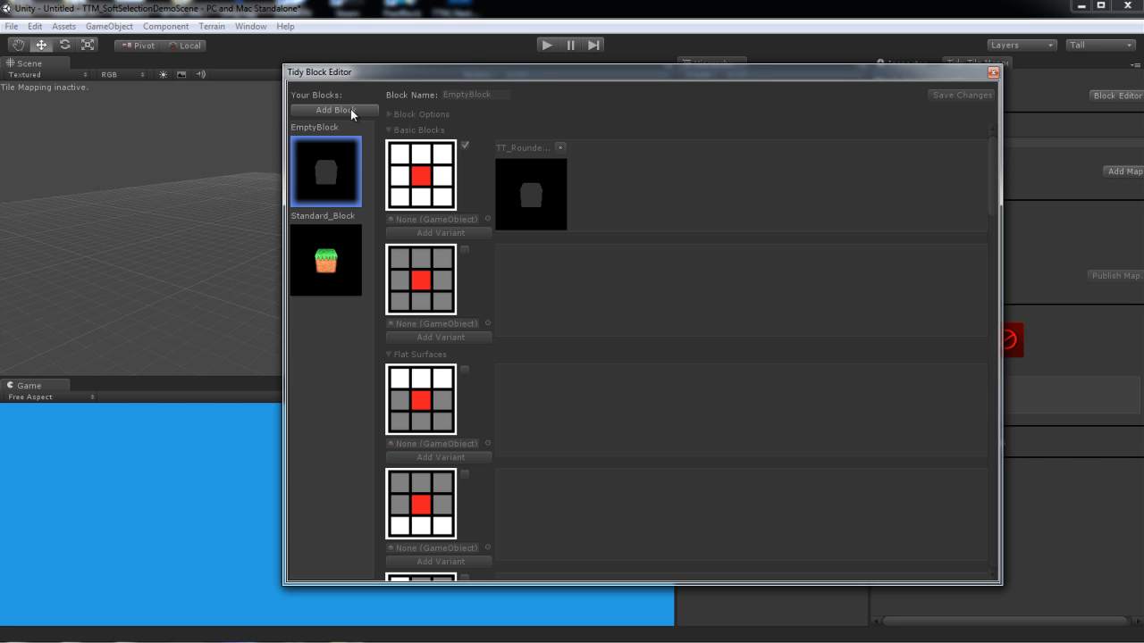
pyautogui.click(335, 110)
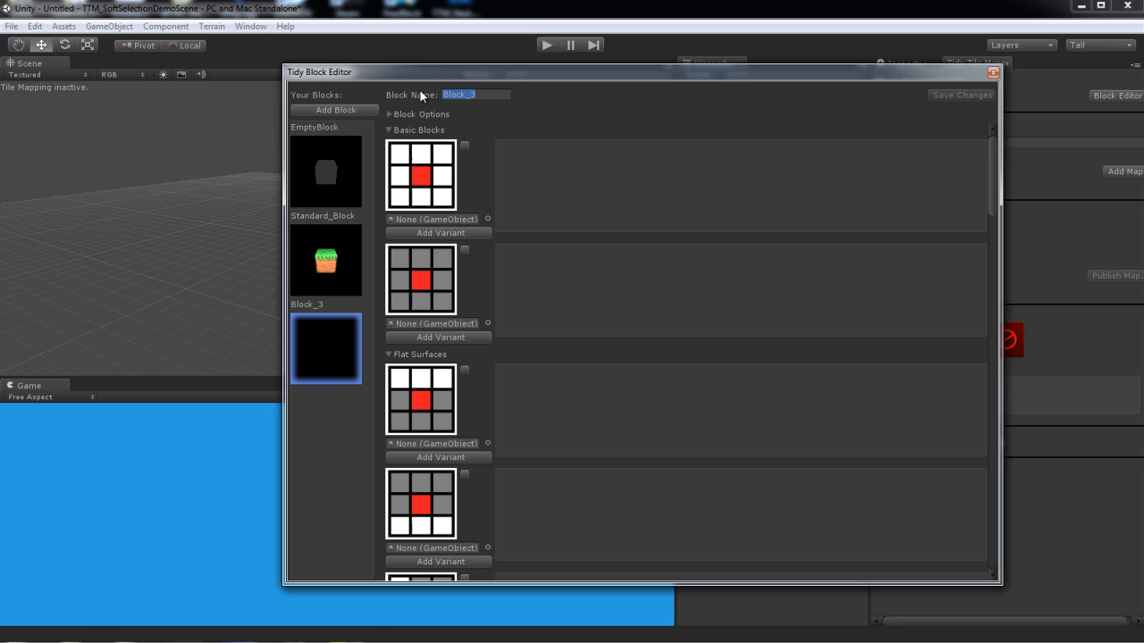
pyautogui.write('Gr')
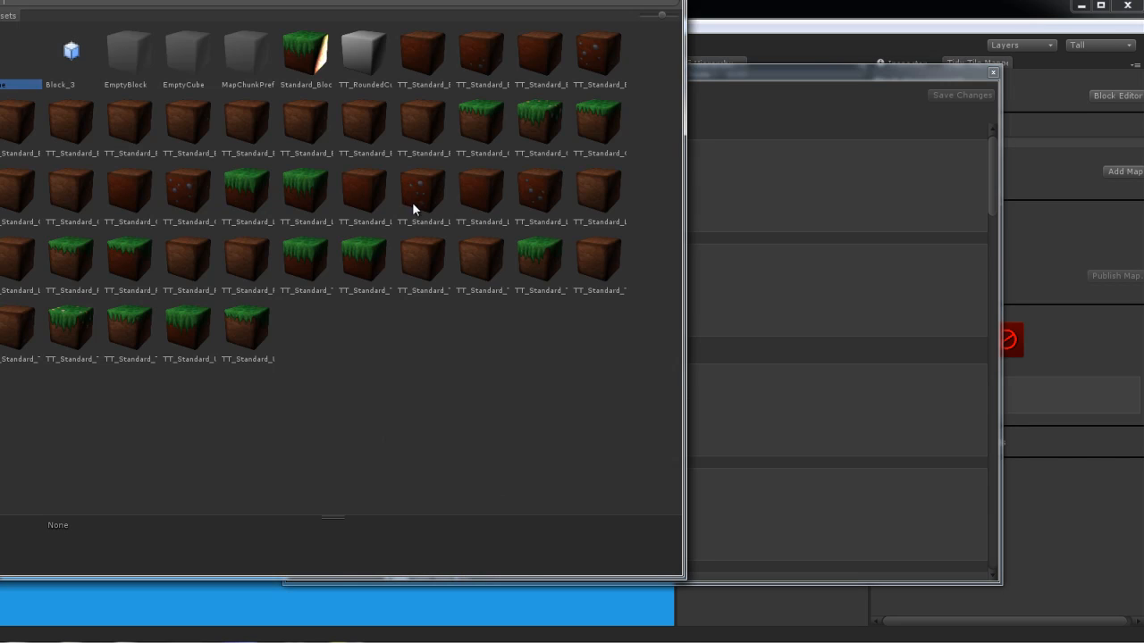
pyautogui.moveTo(326, 25)
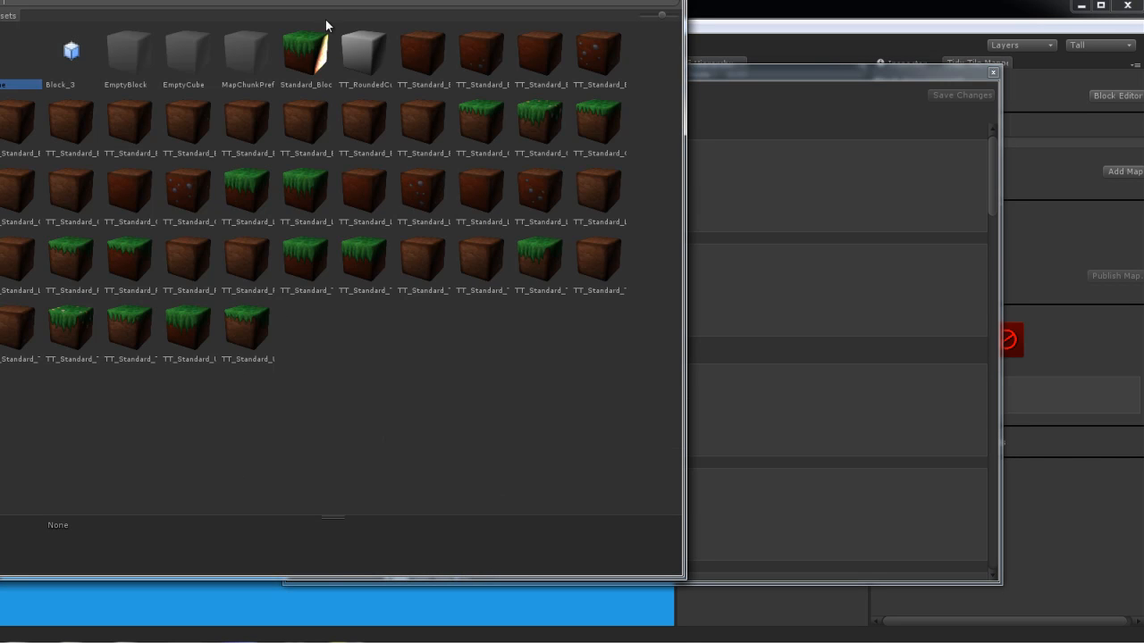
pyautogui.moveTo(317, 58)
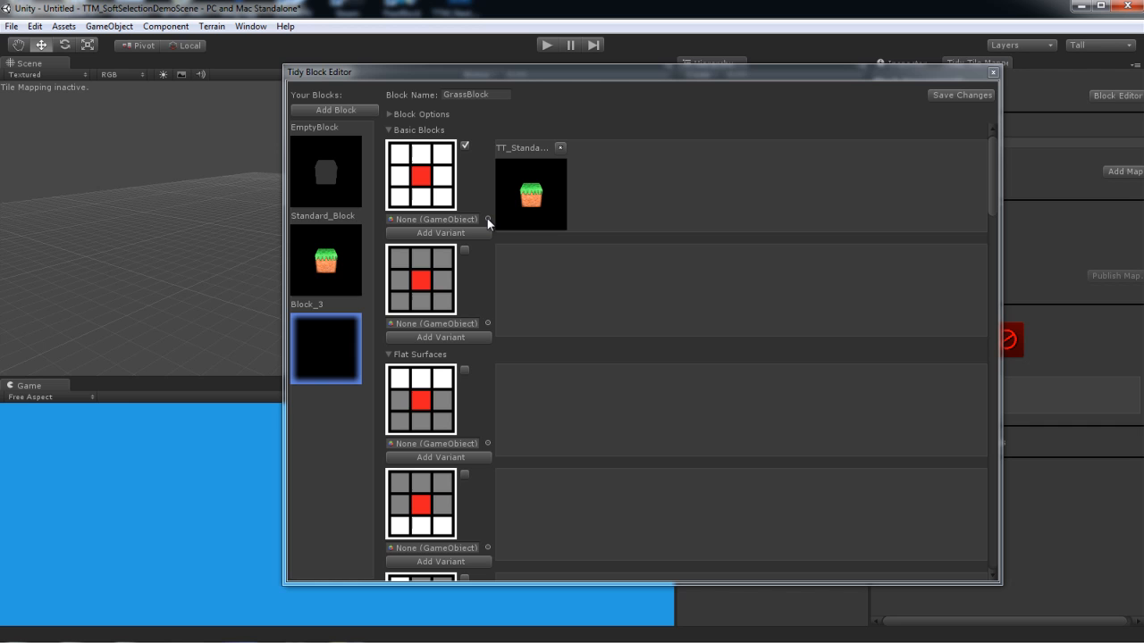
pyautogui.moveTo(411, 224)
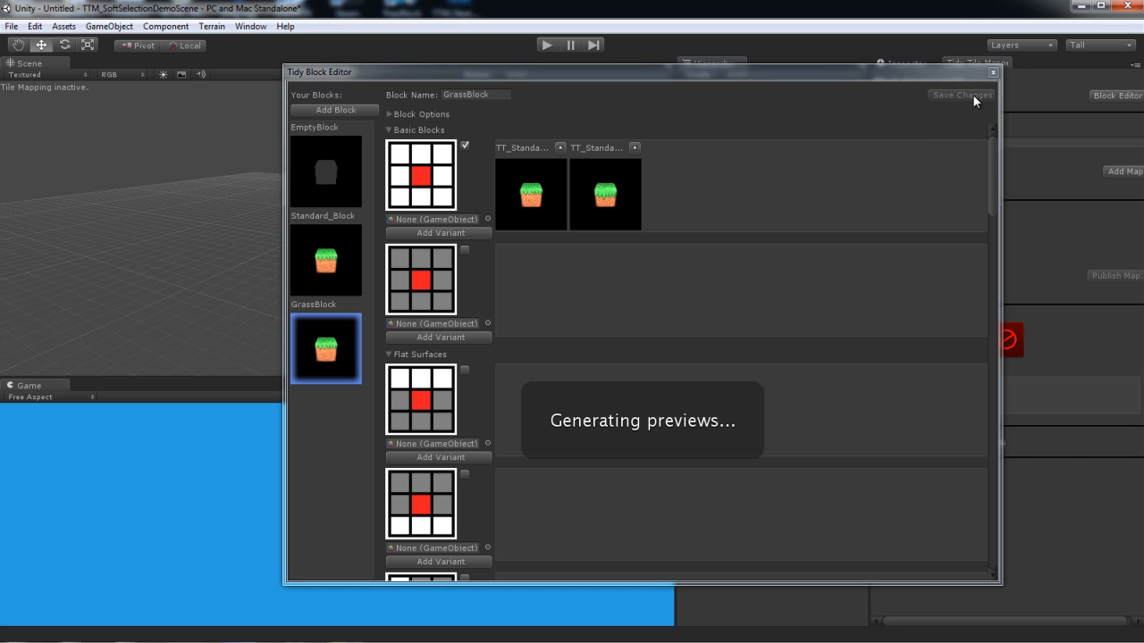
pyautogui.moveTo(966, 100)
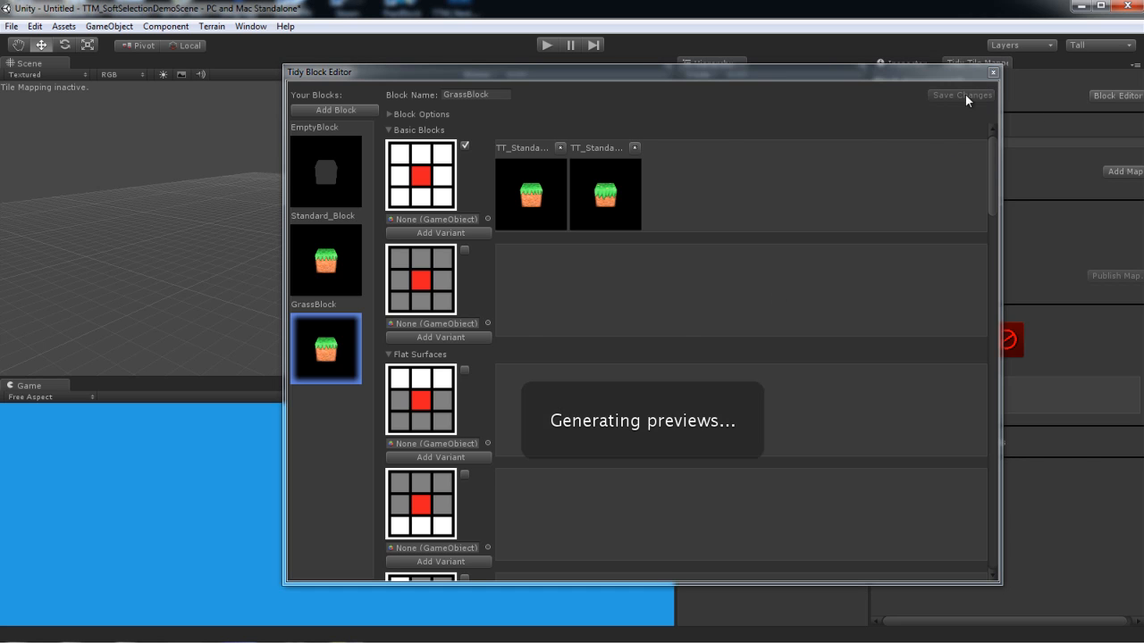
# - Create the BlockMoveMap from the grass block with Growth Axis set to Forward
pyautogui.click(961, 95)
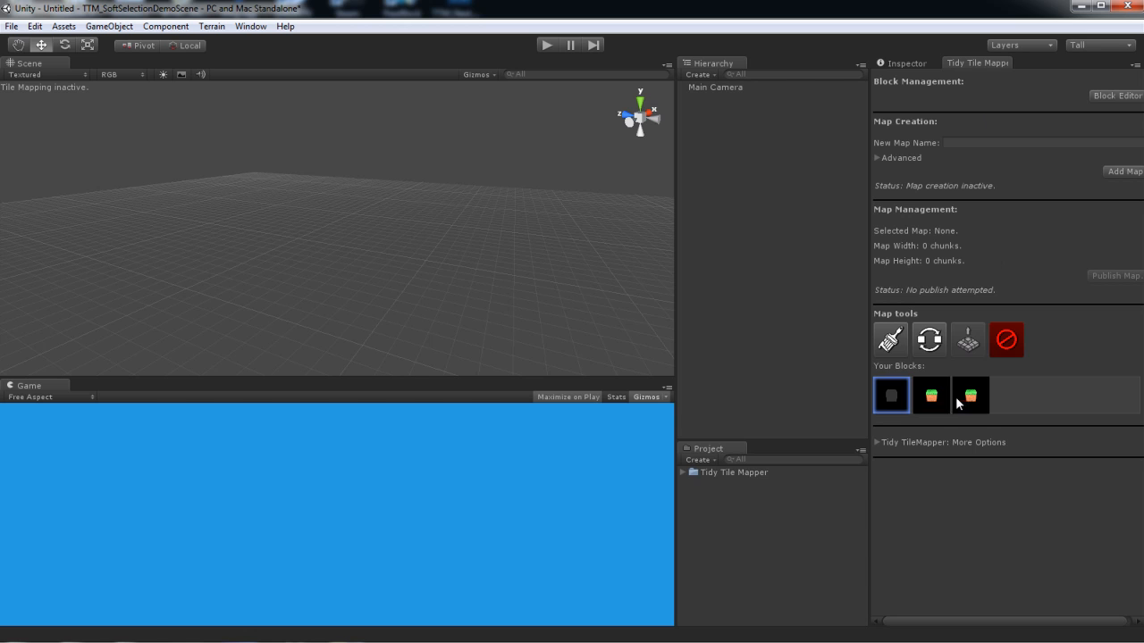
pyautogui.click(930, 395)
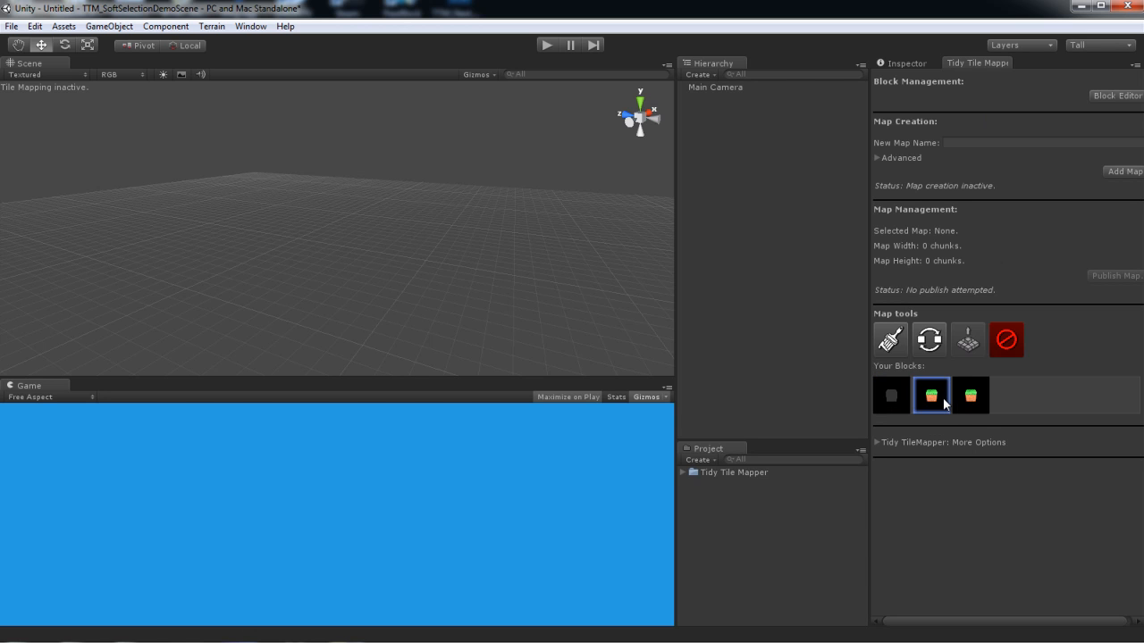
pyautogui.moveTo(964, 412)
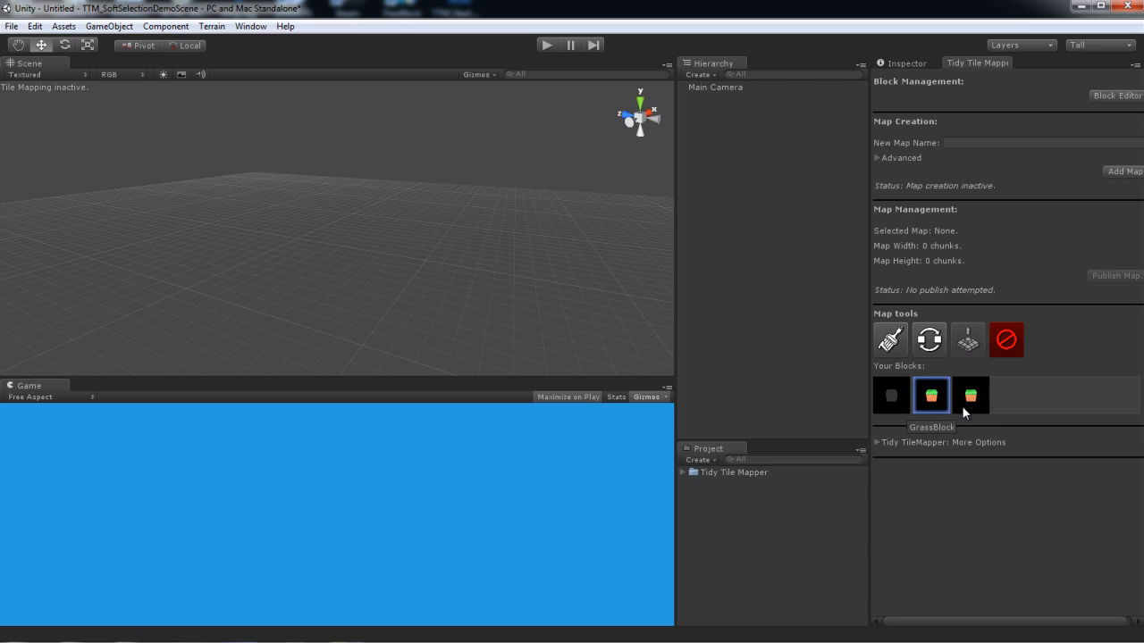
pyautogui.moveTo(998, 158)
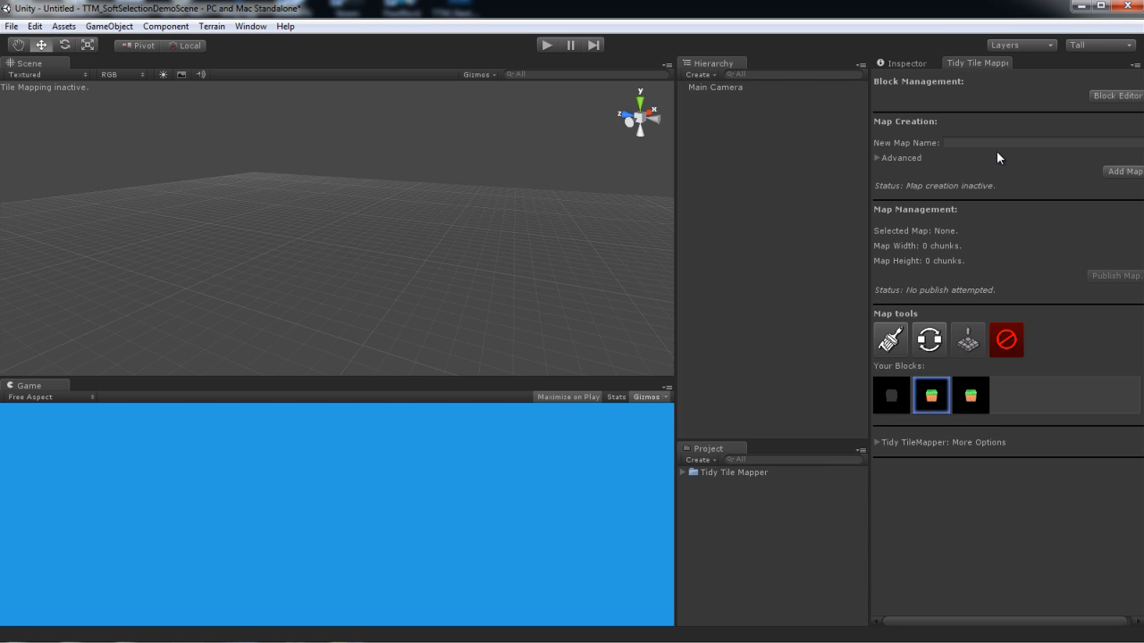
pyautogui.click(877, 158)
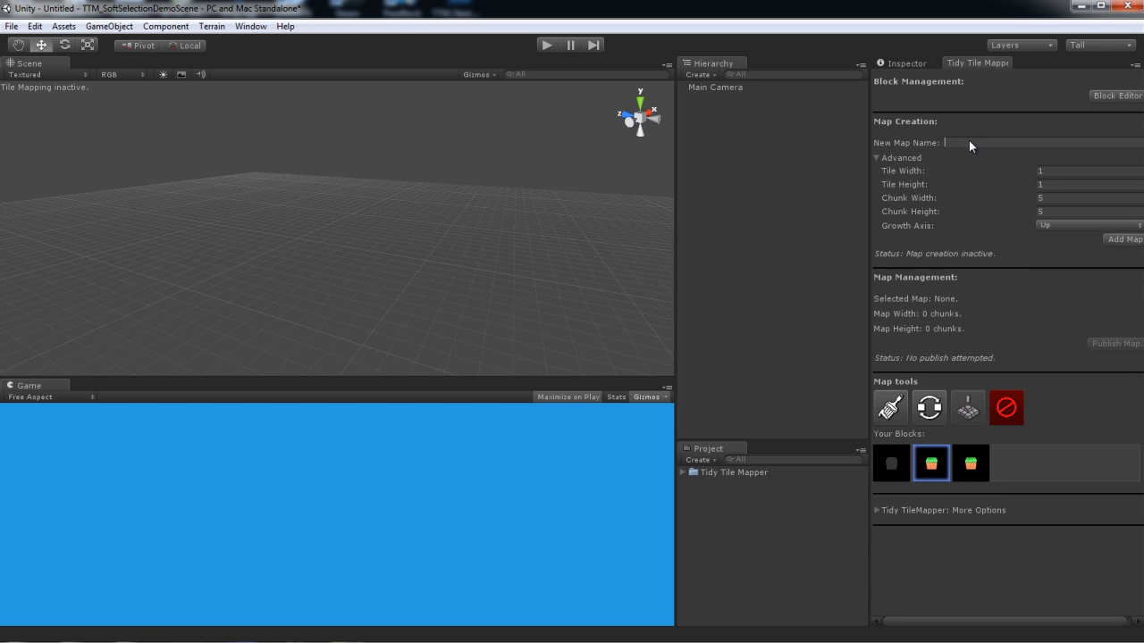
pyautogui.moveTo(980, 142)
pyautogui.write('BlockModeM')
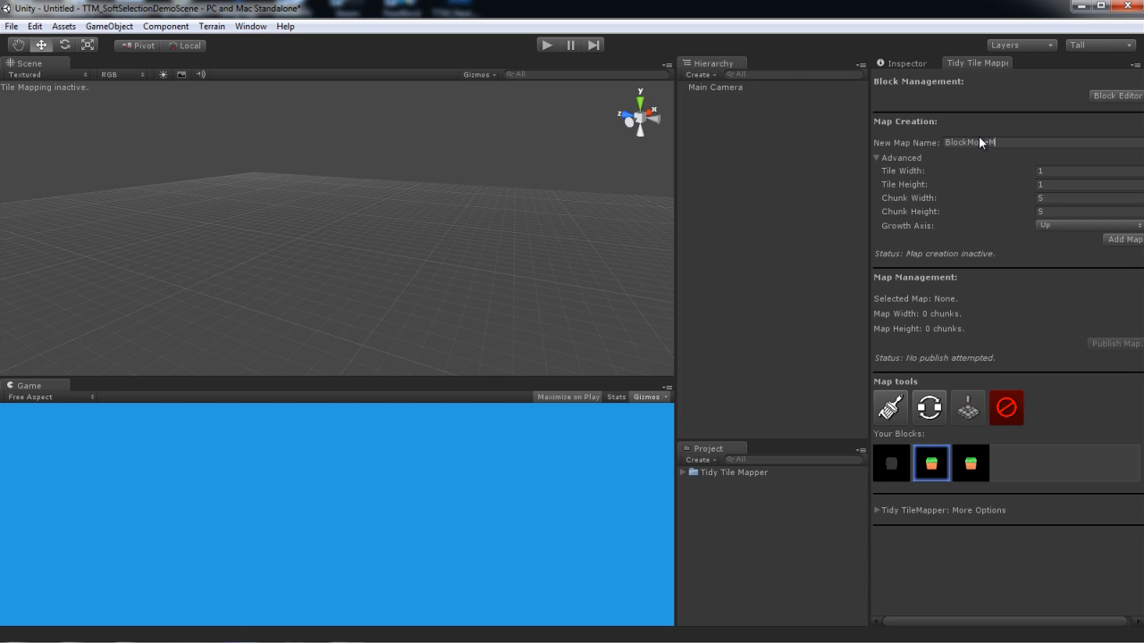
pyautogui.click(1086, 225)
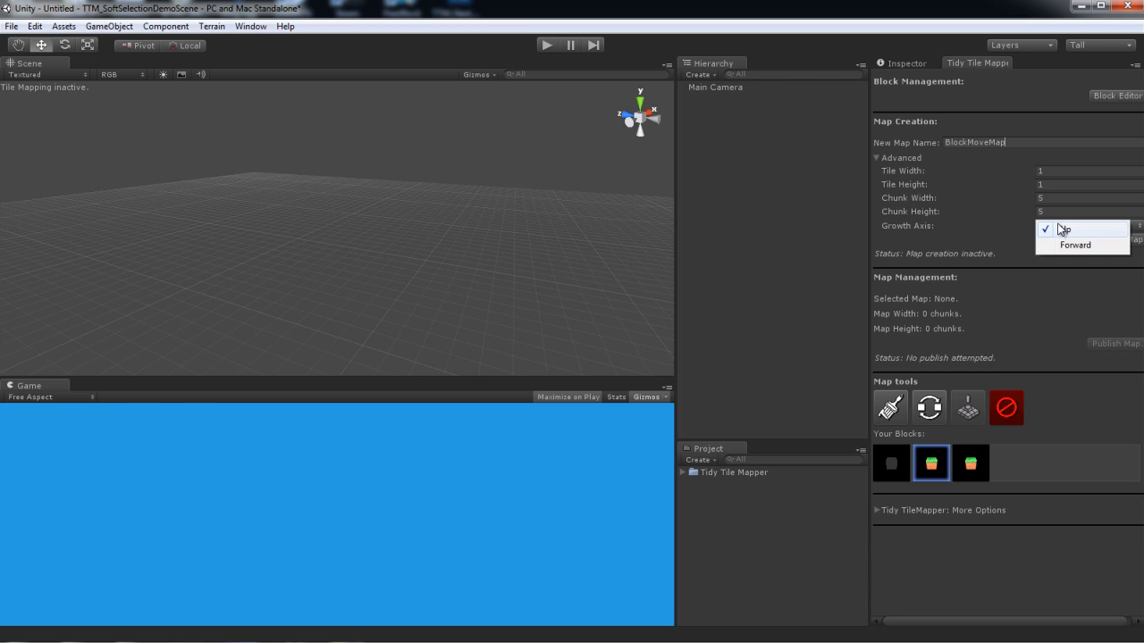
pyautogui.click(1075, 245)
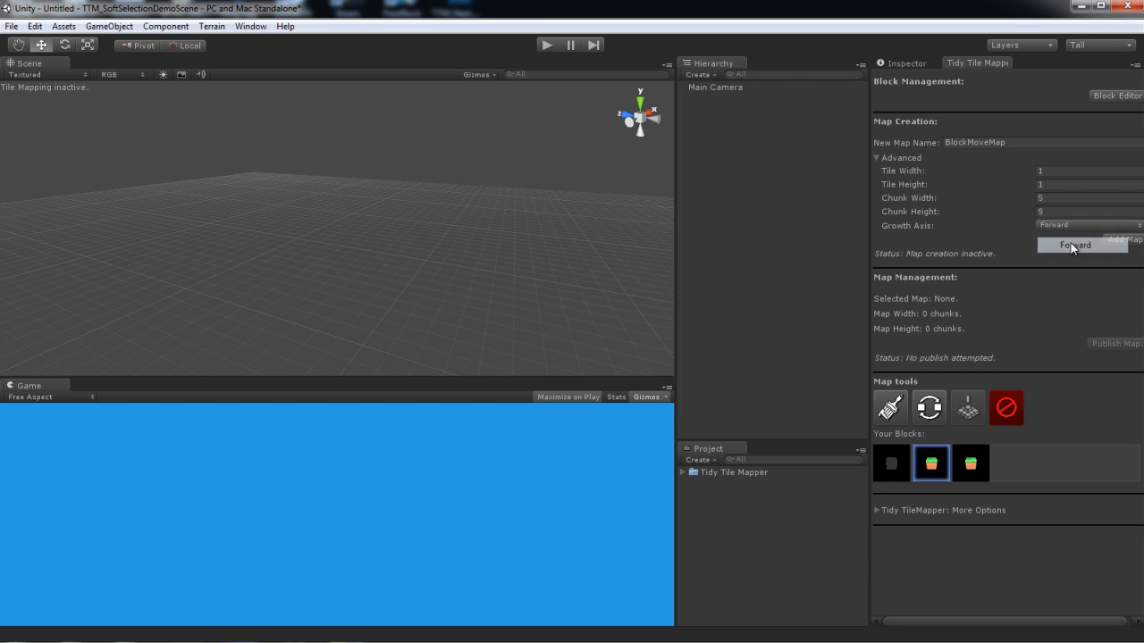
pyautogui.click(1124, 239)
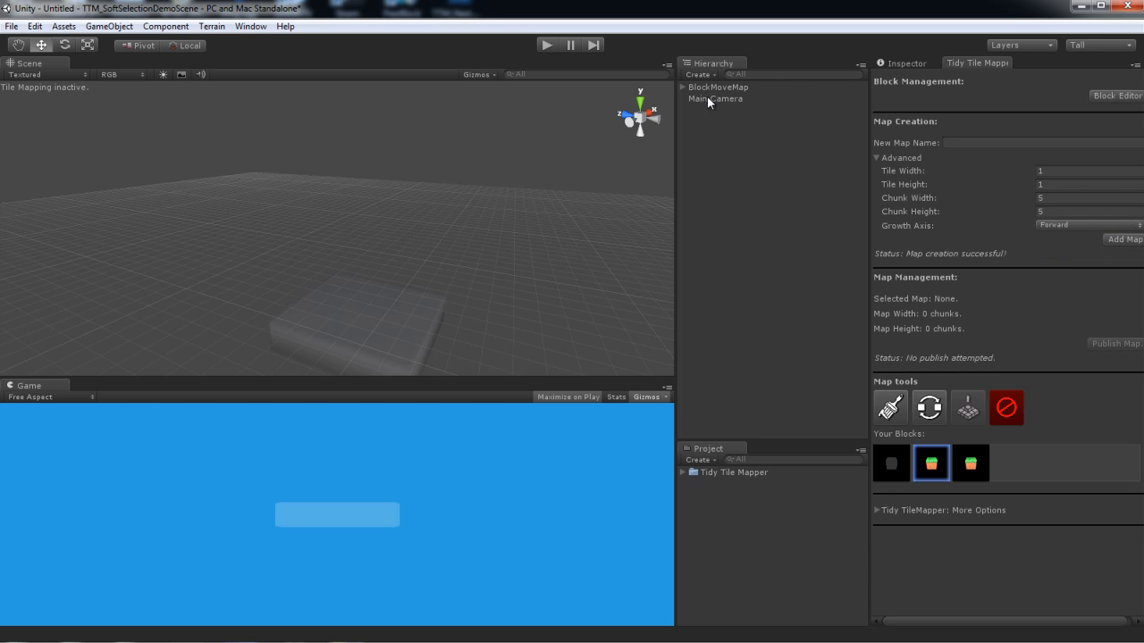
# - Select BlockMoveMap and paint a broad field of grass blocks across it
pyautogui.click(717, 87)
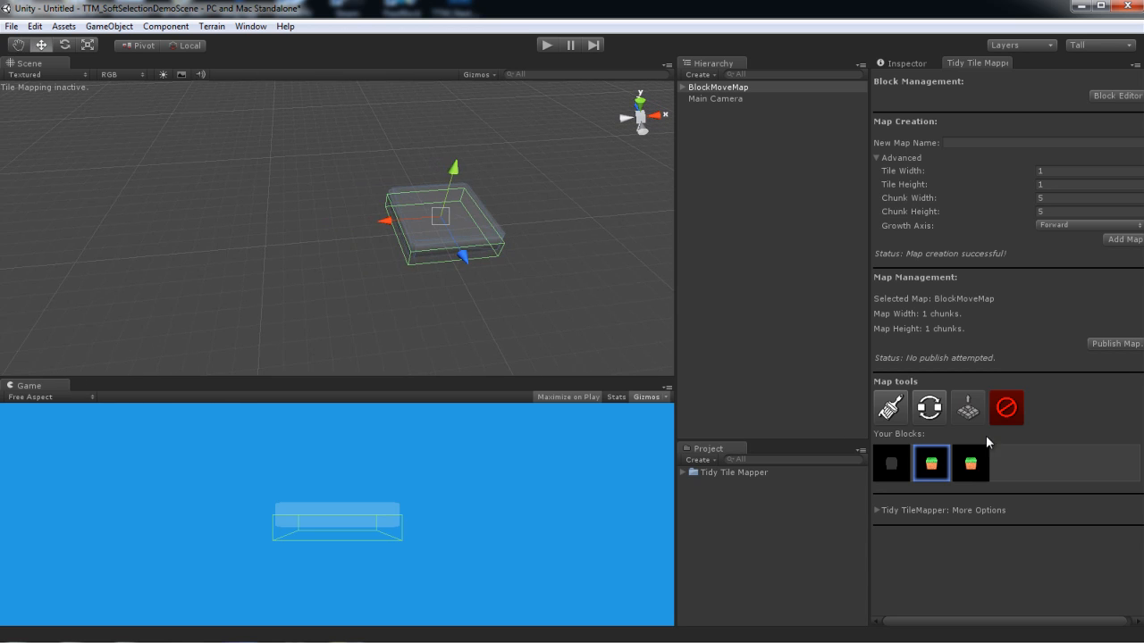
pyautogui.click(890, 408)
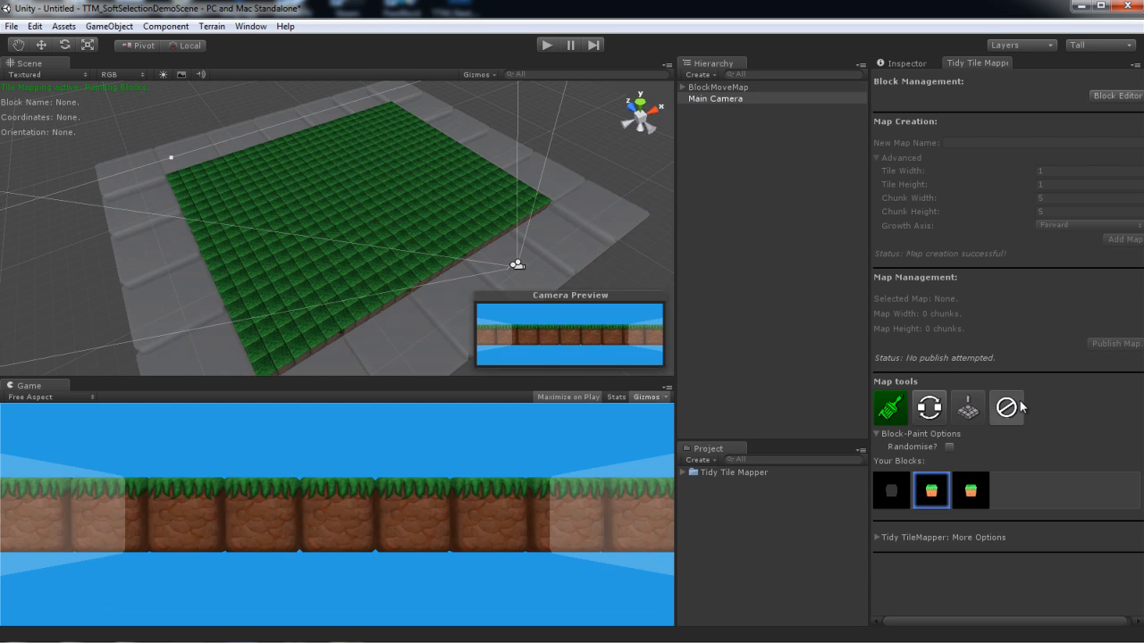
# - Stop painting, align Main Camera above the map, add a Directional Light, and reselect BlockMoveMap
pyautogui.click(1006, 408)
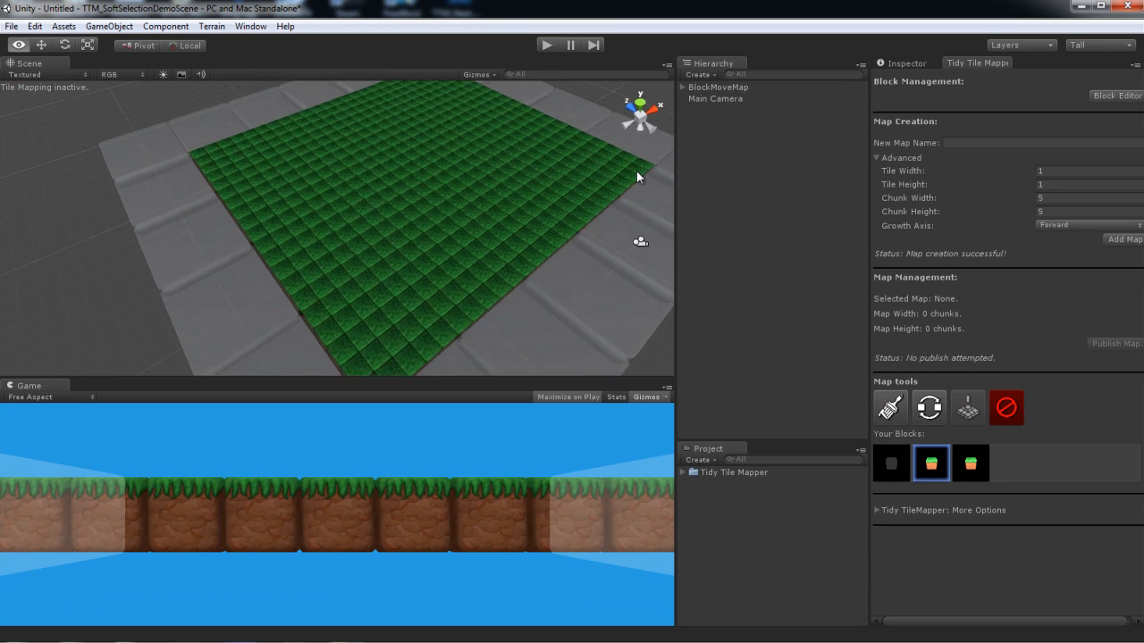
pyautogui.click(108, 25)
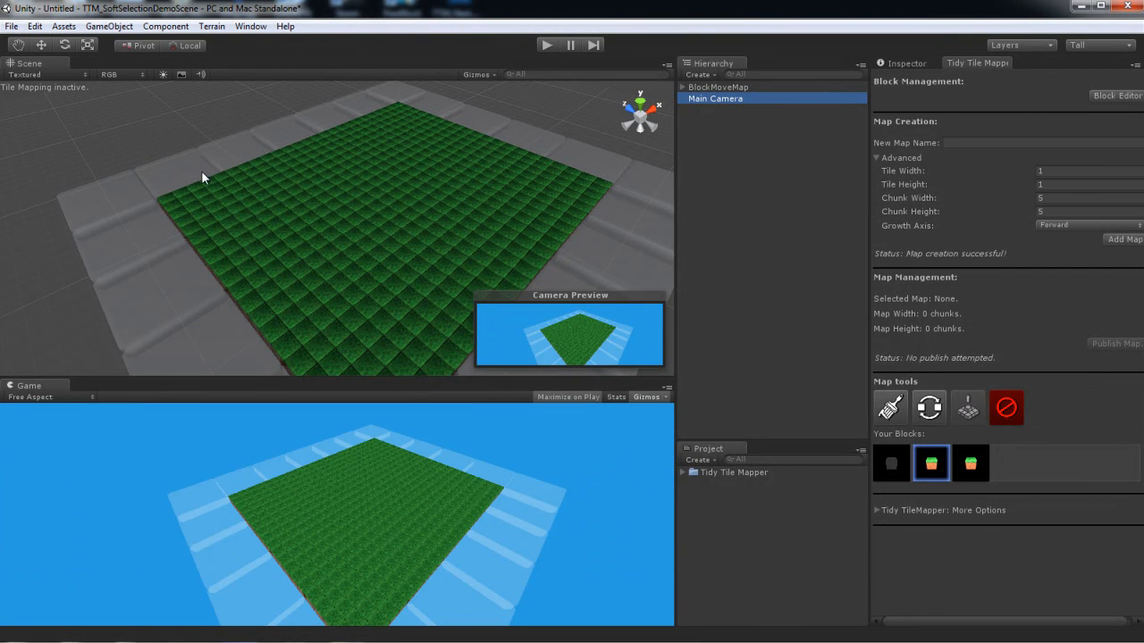
pyautogui.click(109, 25)
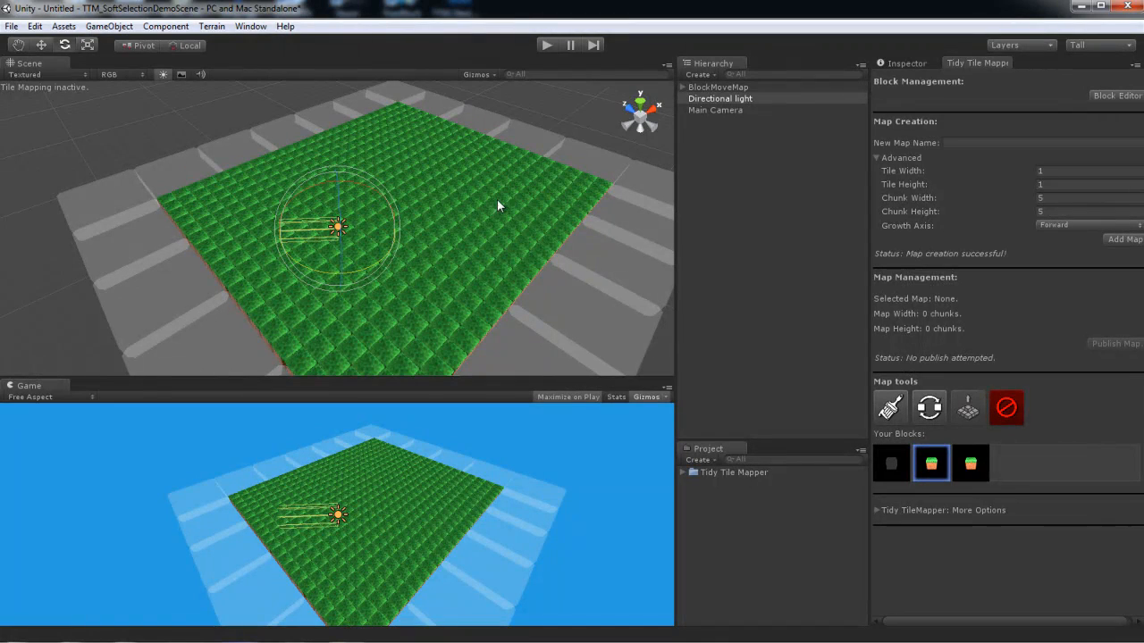
pyautogui.click(718, 87)
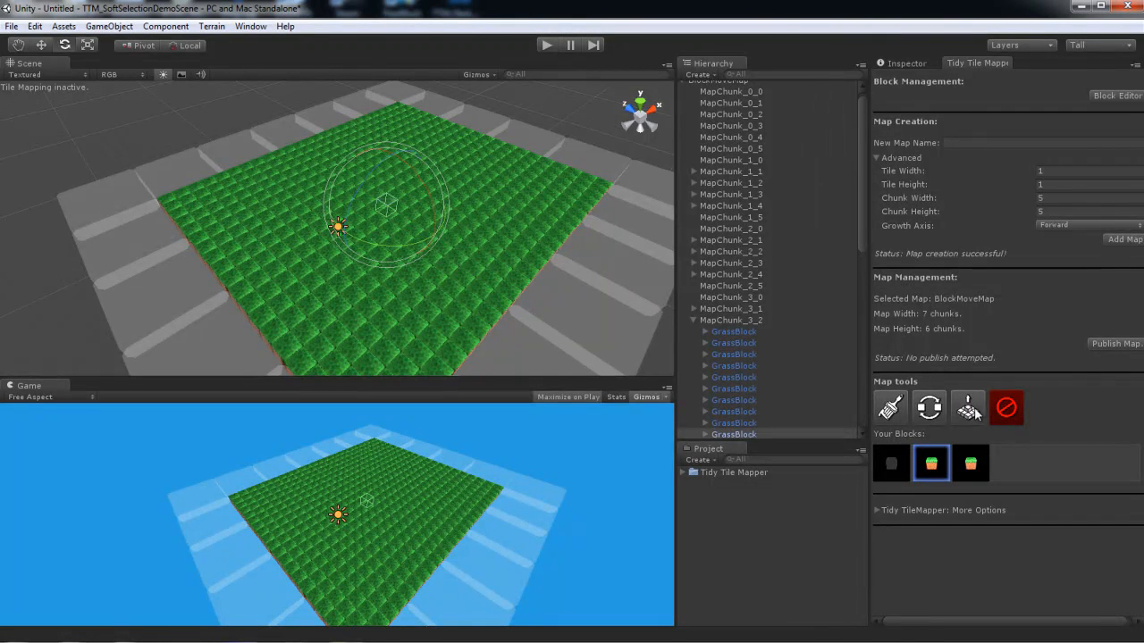
# - Activate the soft-selection Block Move tool with roundness 1 and radius 5
pyautogui.click(968, 408)
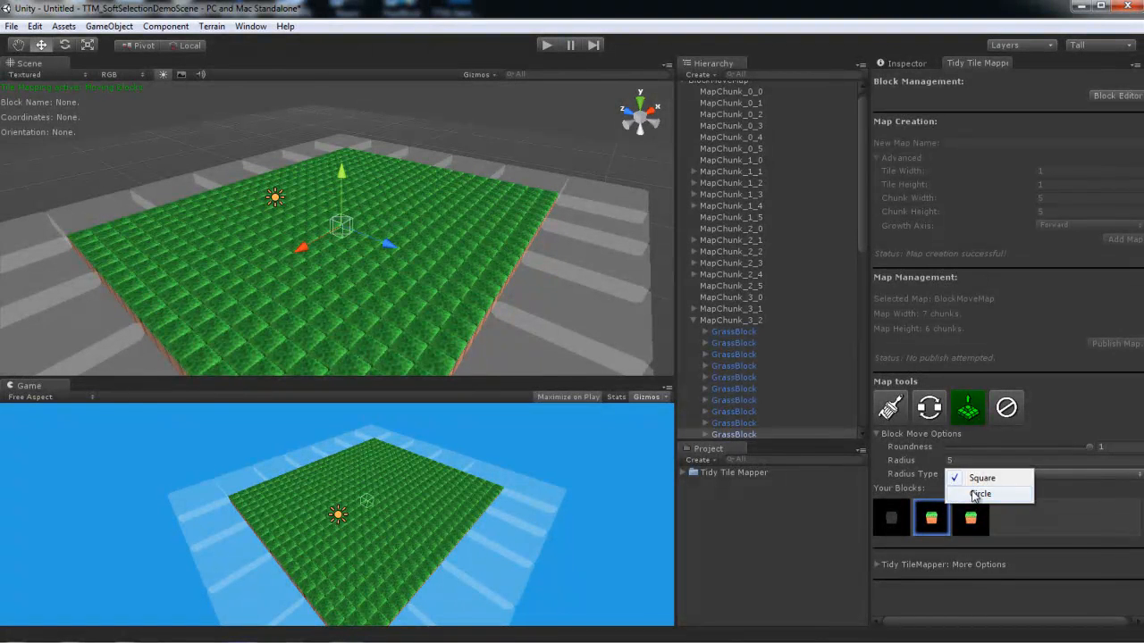
# - Set the Block Move radius type to Circle, leaving block painting active
pyautogui.click(981, 495)
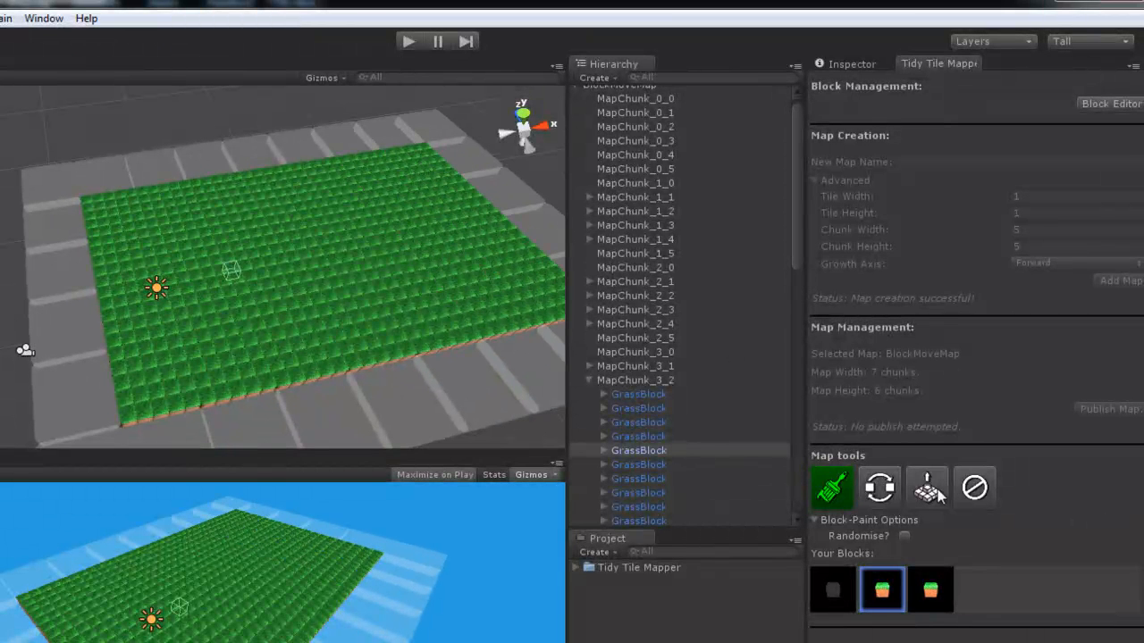
# - Raise square pyramid hills, then set roundness to about 0.51 and Radius Type to Circle
pyautogui.click(927, 487)
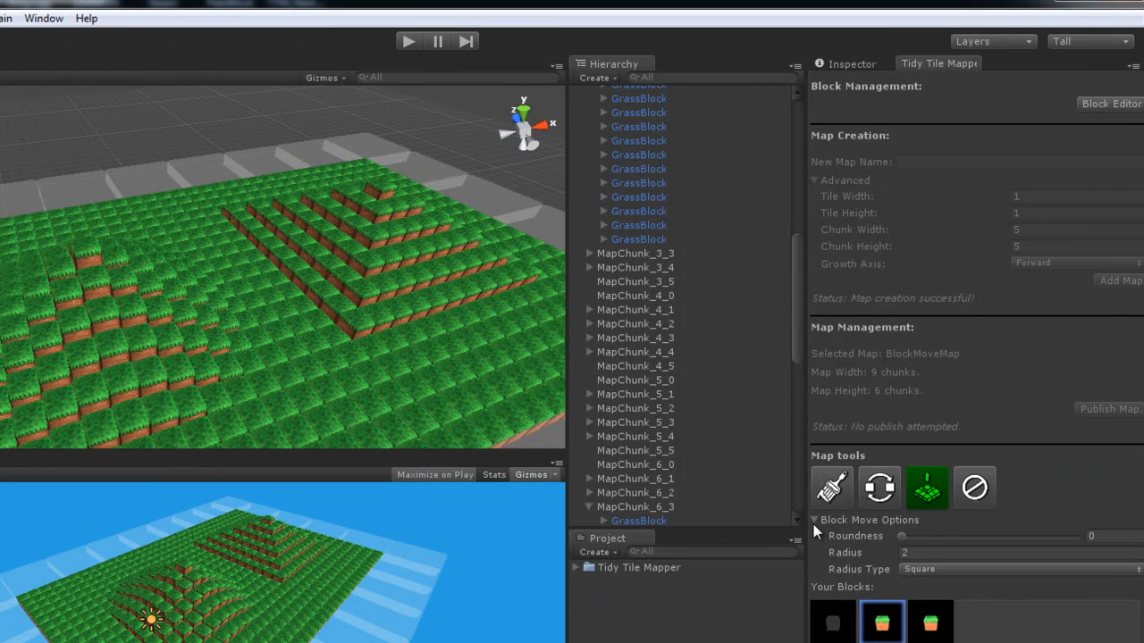
pyautogui.moveTo(901, 537); pyautogui.dragTo(990, 537)
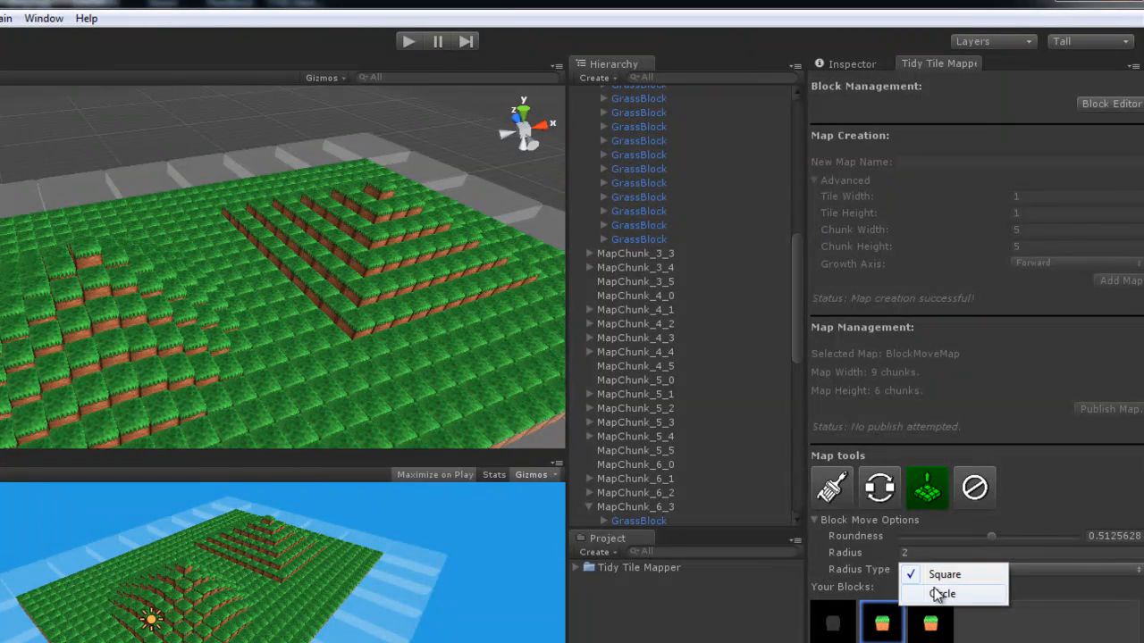
pyautogui.click(943, 593)
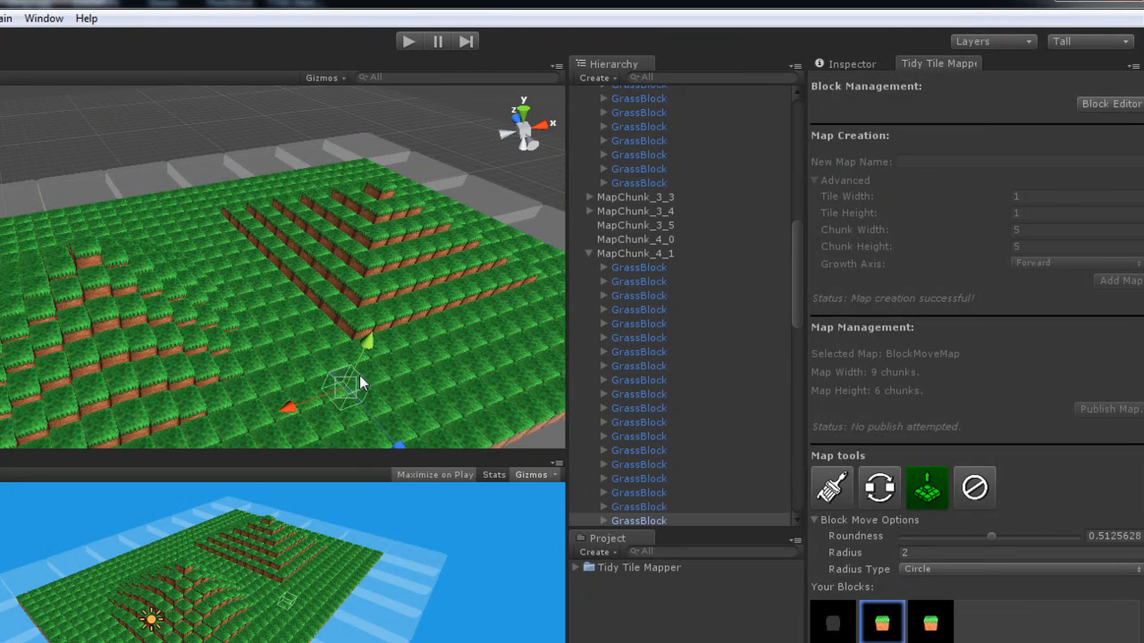